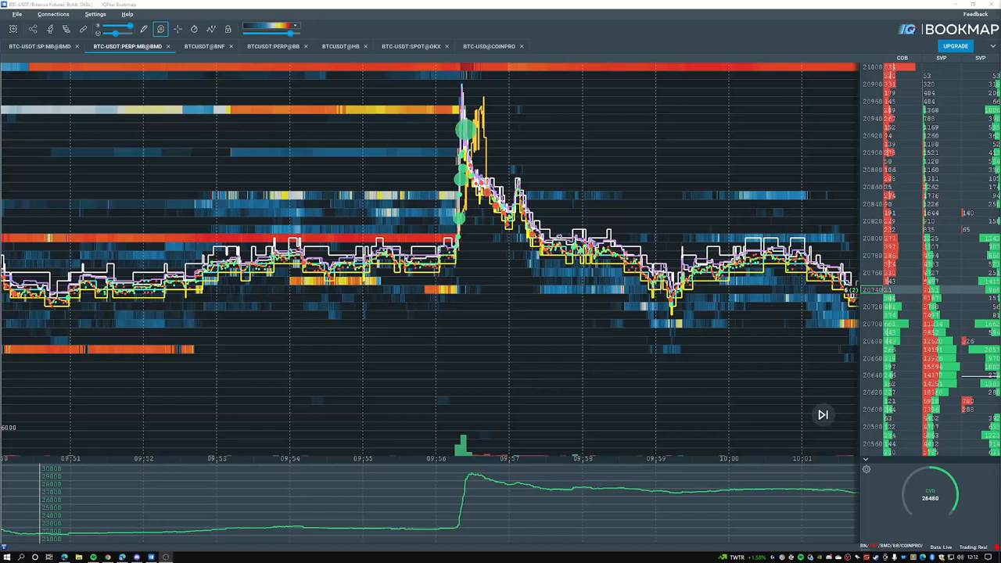
pyautogui.moveTo(392, 58)
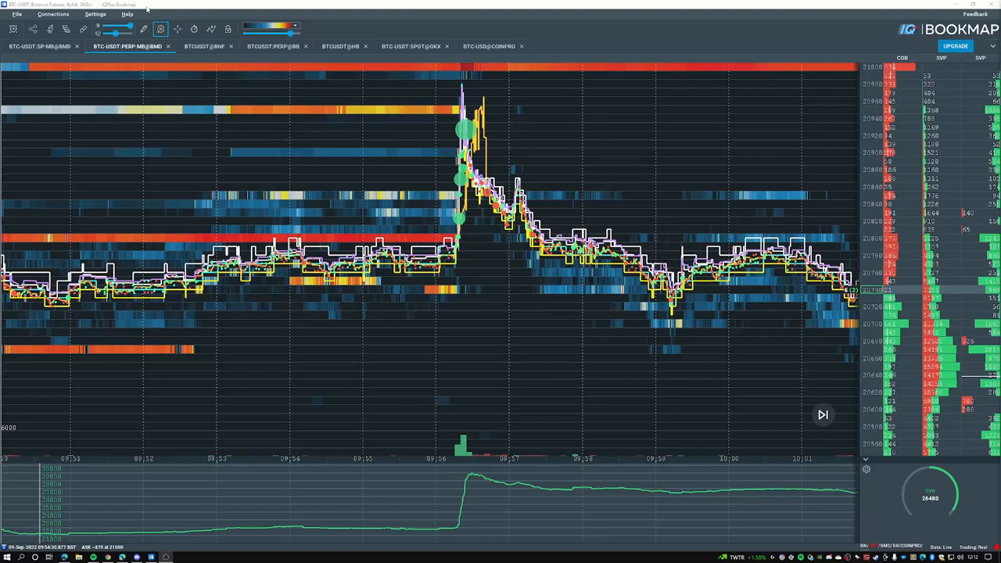
pyautogui.moveTo(137, 16)
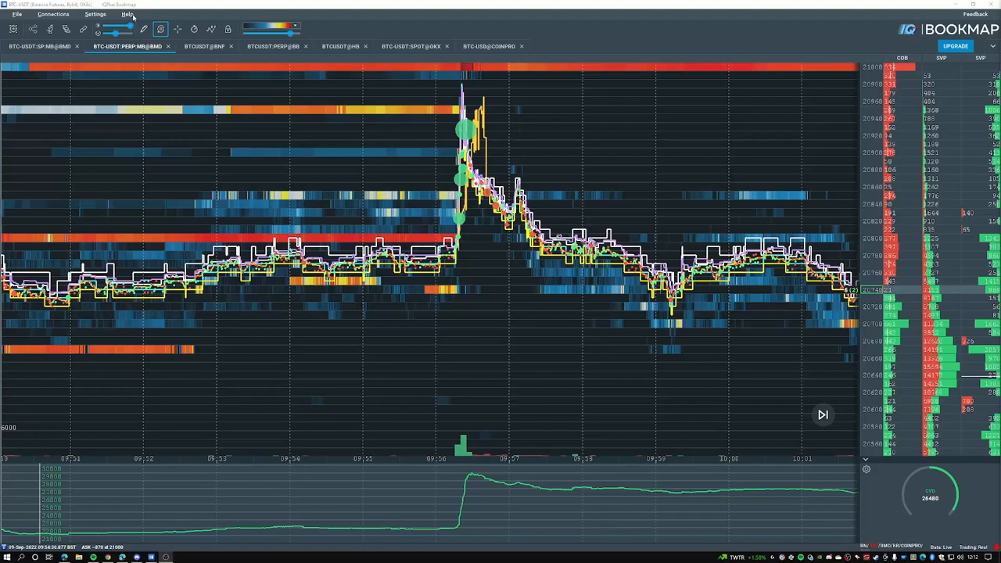
# Reach the Cross BBO add-on article via the user guide's Add-ons section from the Help menu.
pyautogui.click(127, 14)
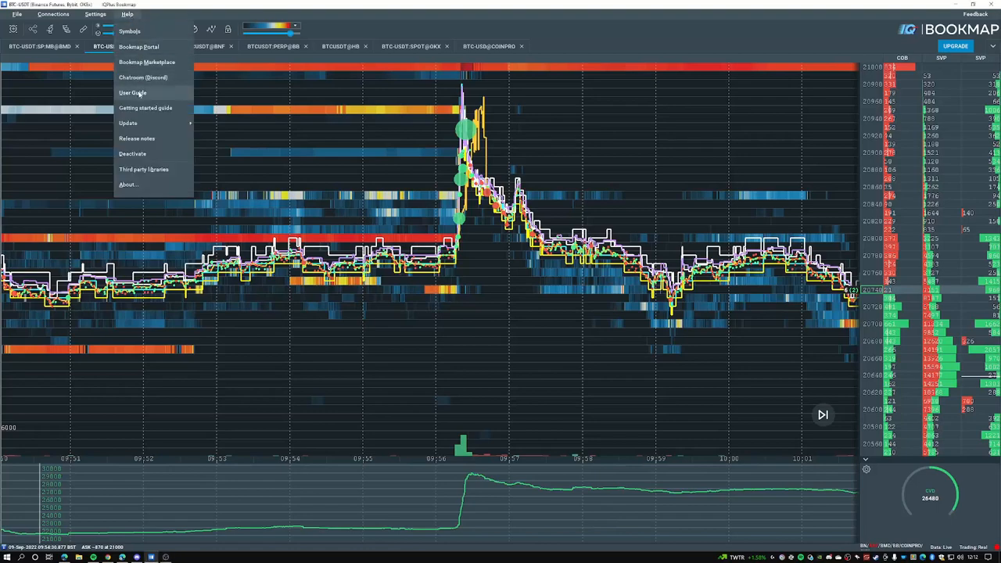
pyautogui.click(131, 92)
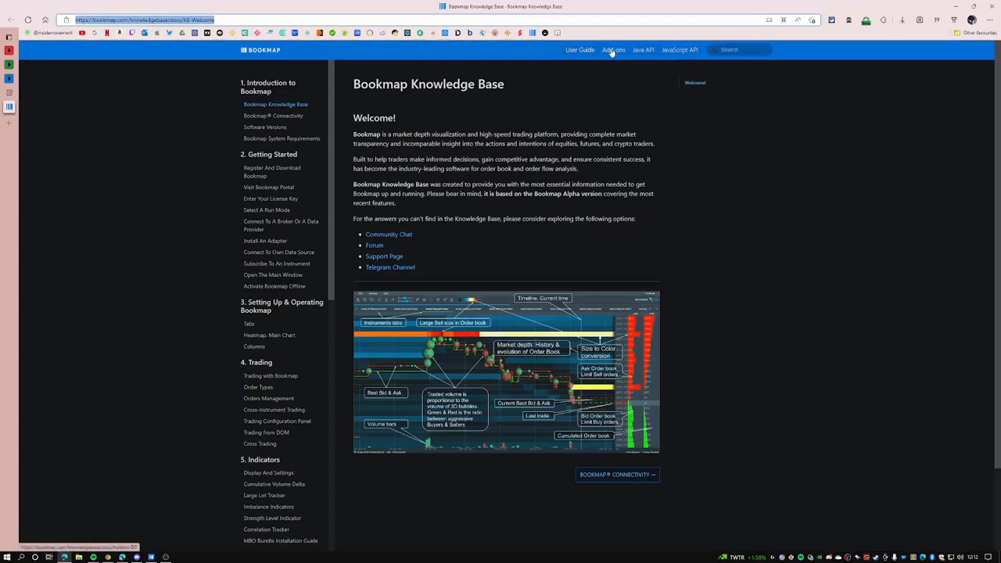
pyautogui.click(614, 50)
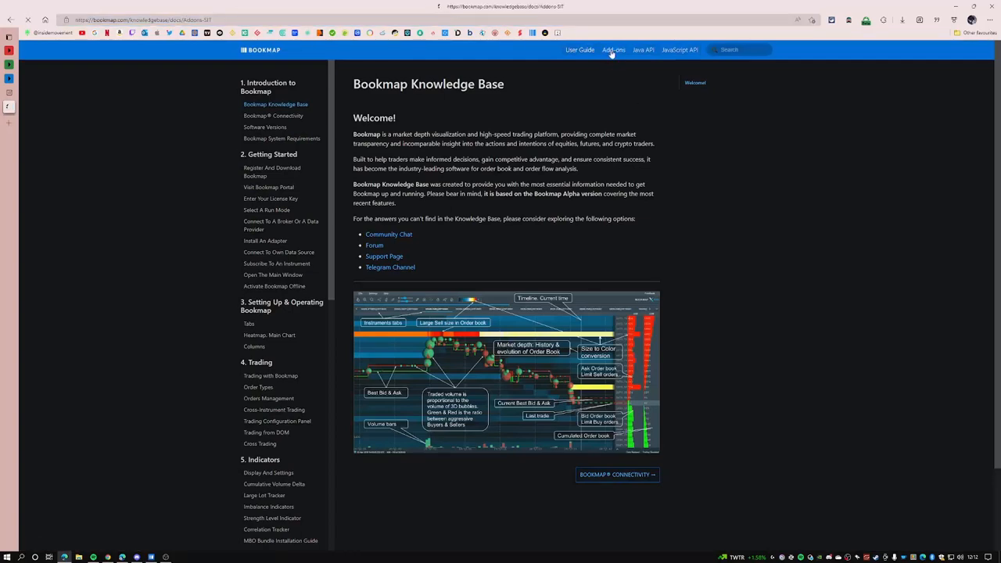
pyautogui.click(614, 48)
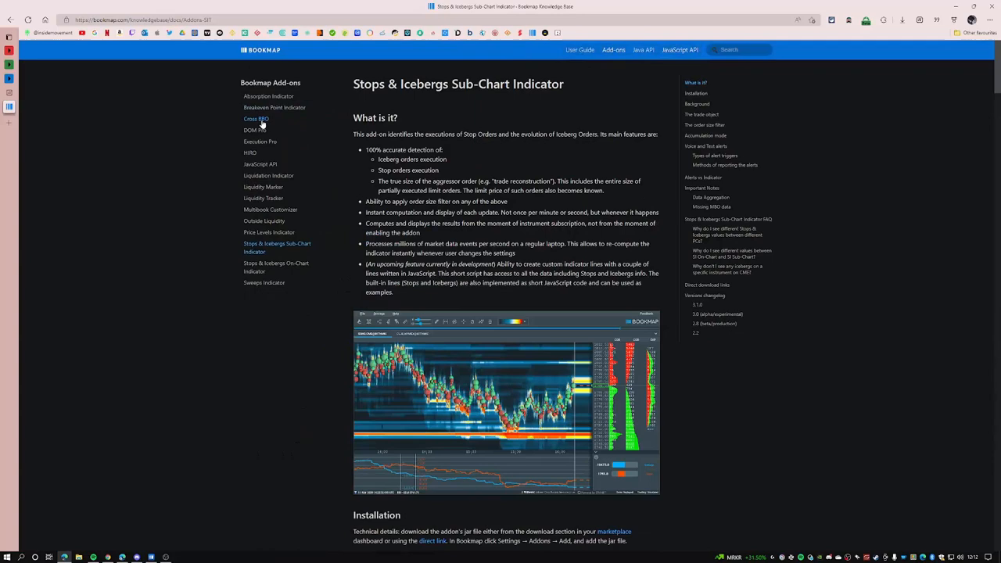
pyautogui.click(257, 119)
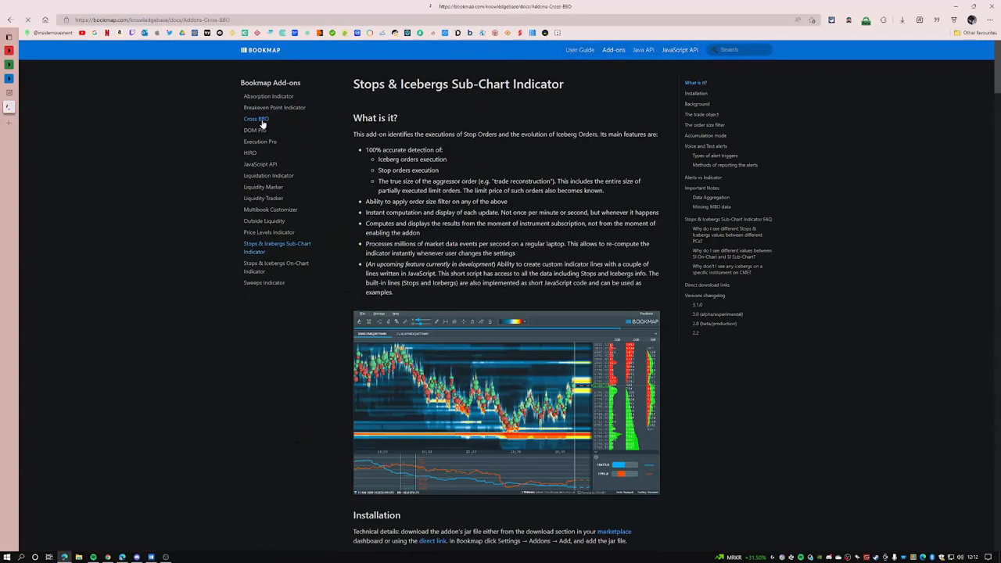
pyautogui.click(256, 119)
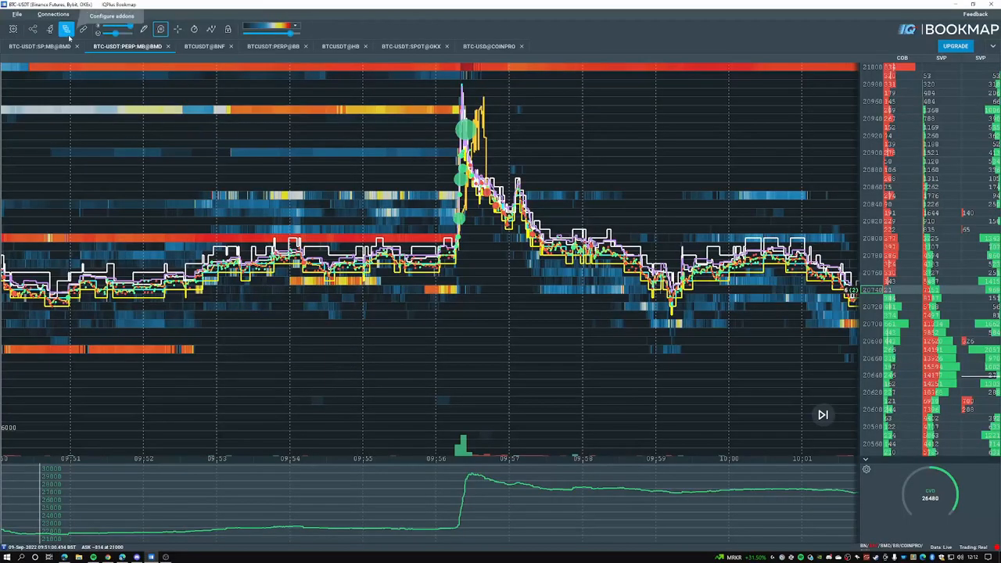
# Bring up Configure addons, start Add... and cancel the file chooser without adding anything.
pyautogui.click(66, 29)
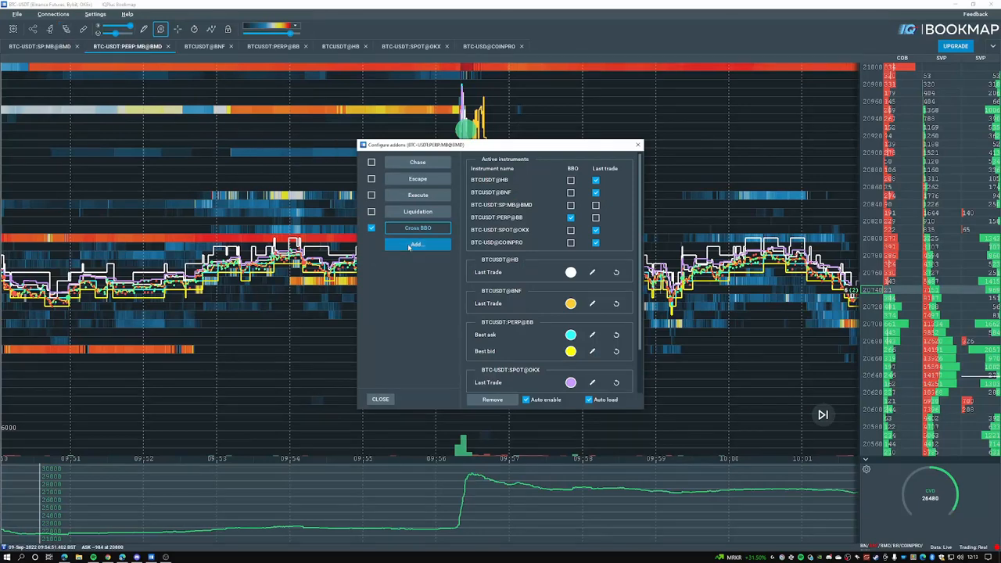
pyautogui.click(418, 244)
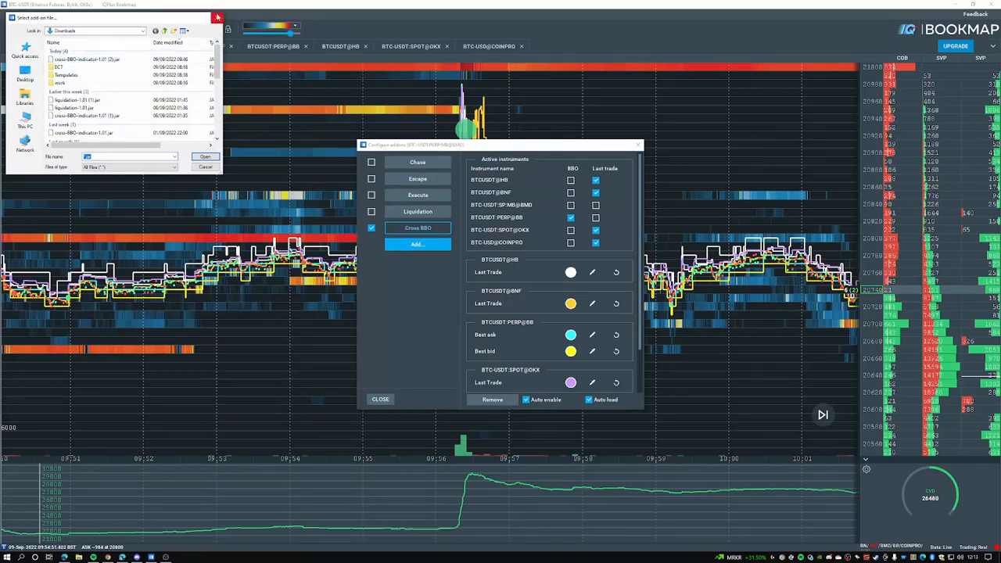
pyautogui.click(206, 157)
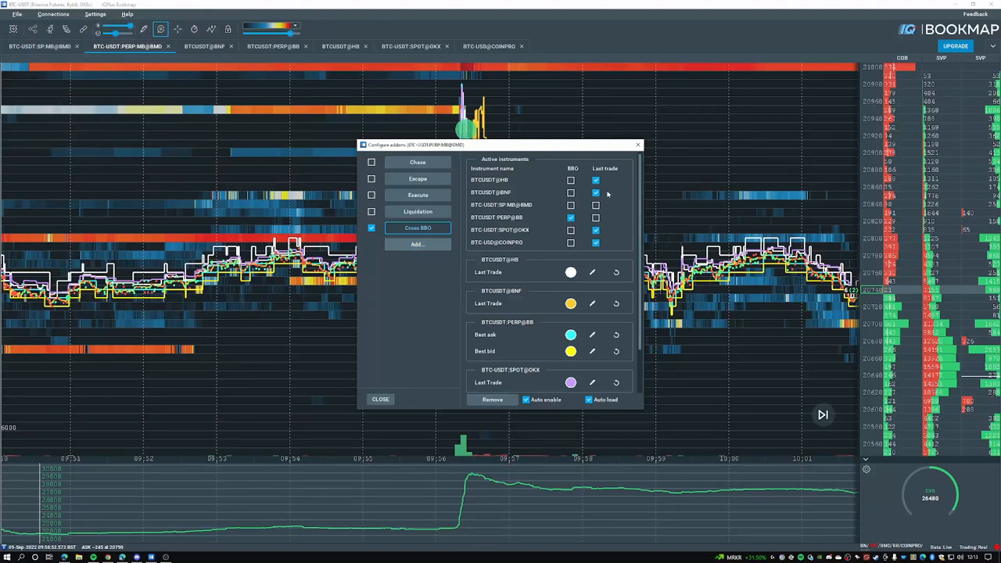
pyautogui.moveTo(540, 200)
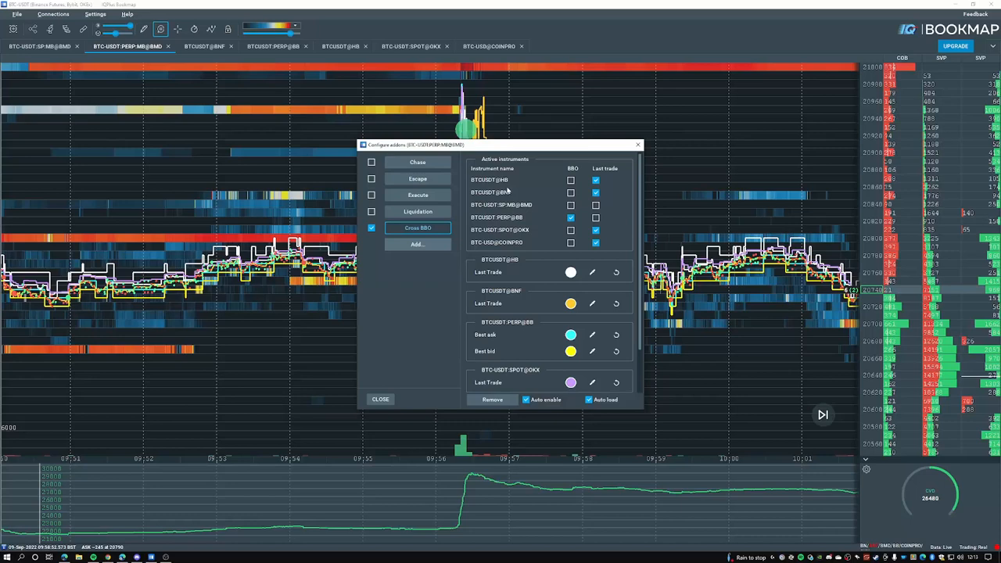
# Adjust instruments' BBO and Last trade checkboxes under Cross BBO and close the settings.
pyautogui.click(596, 181)
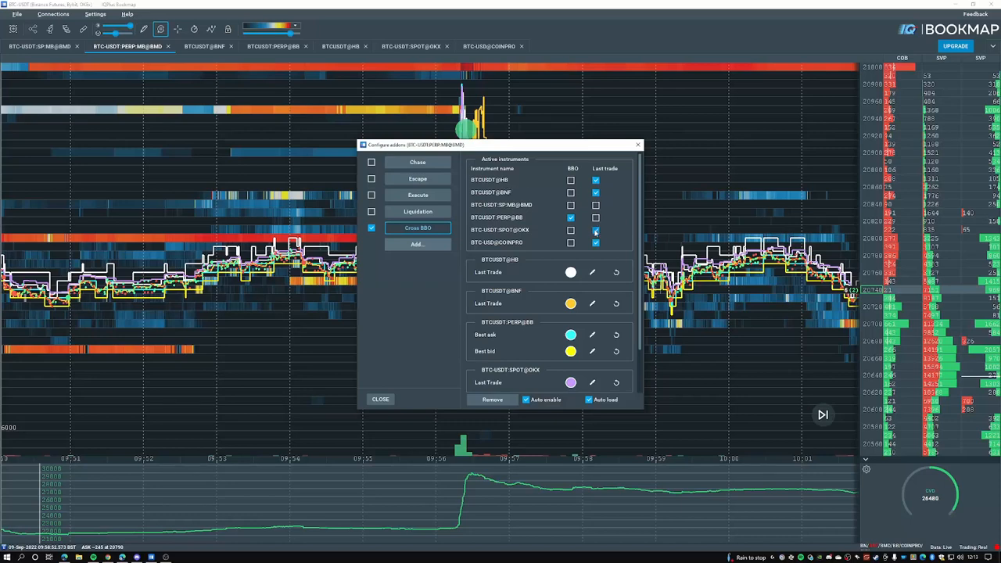
pyautogui.click(596, 242)
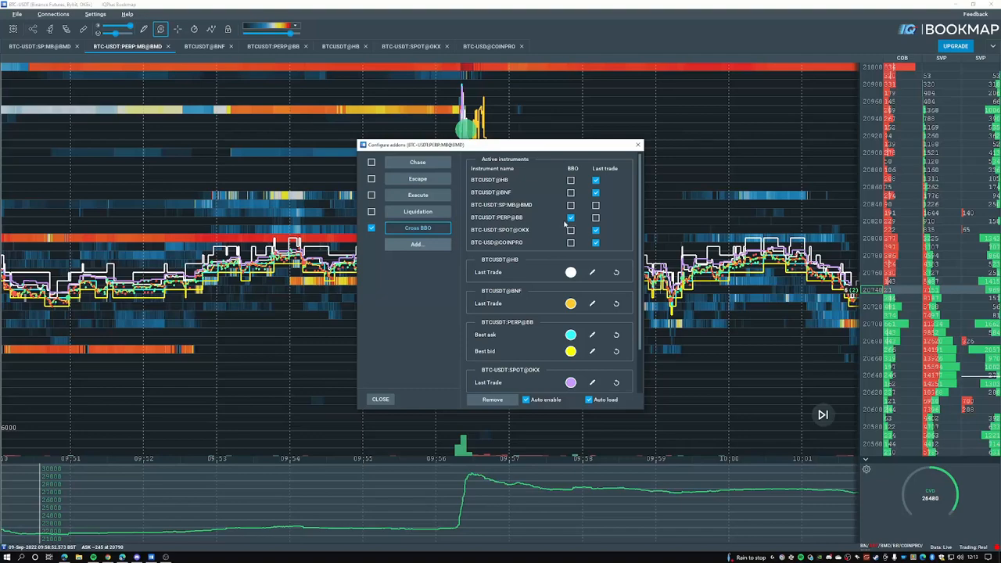
pyautogui.click(380, 399)
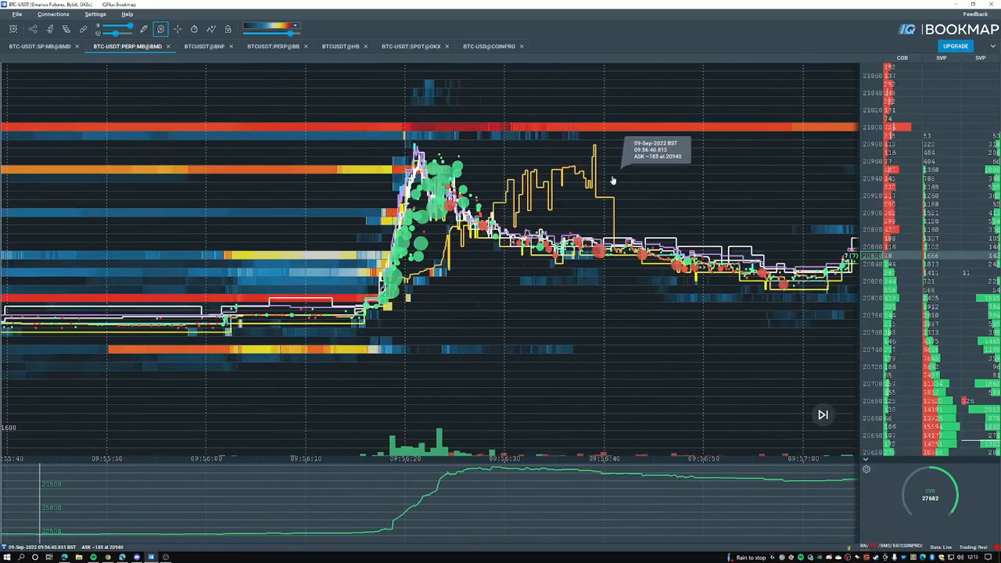
pyautogui.moveTo(560, 199)
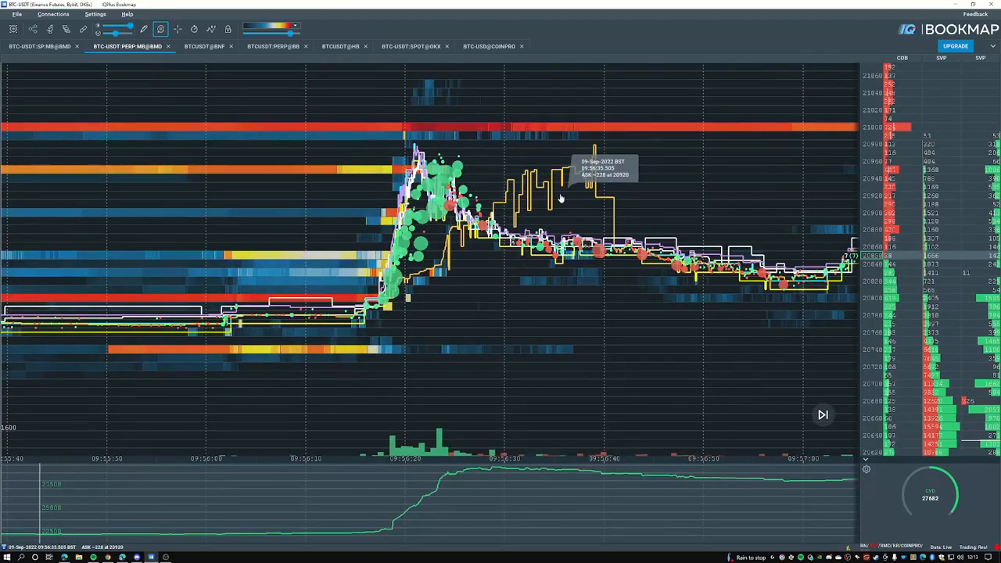
pyautogui.moveTo(598, 155)
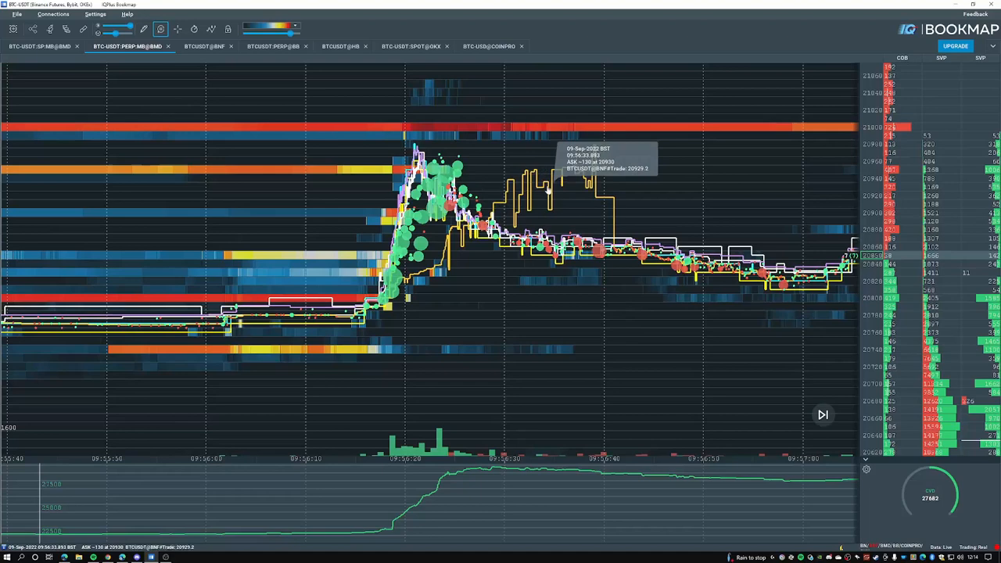
pyautogui.moveTo(593, 147)
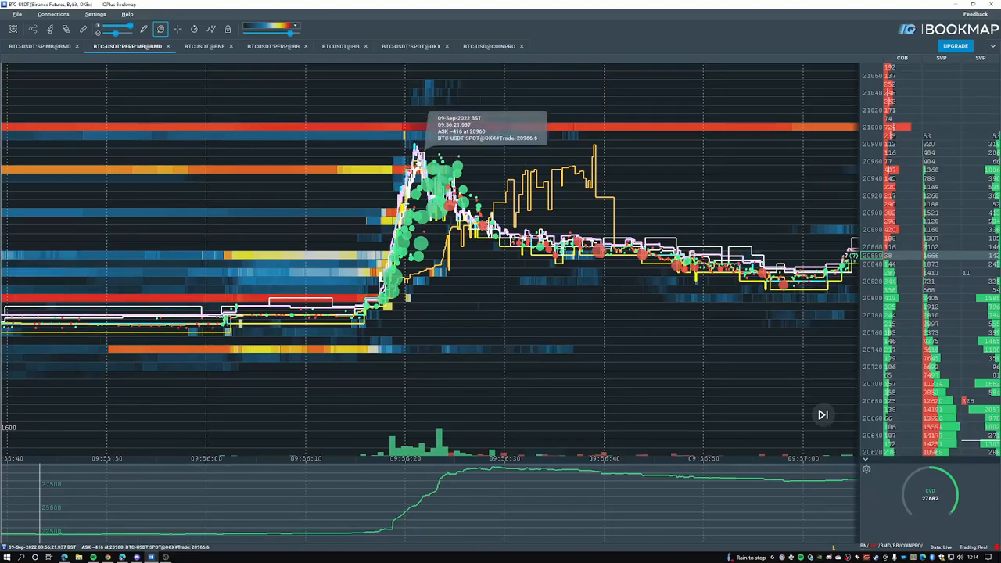
pyautogui.moveTo(431, 131)
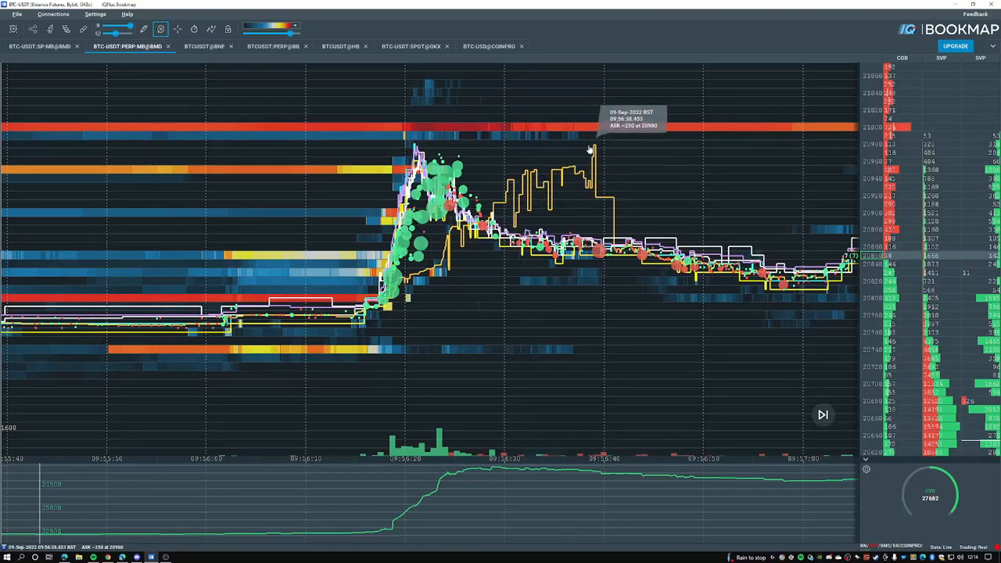
pyautogui.moveTo(576, 147)
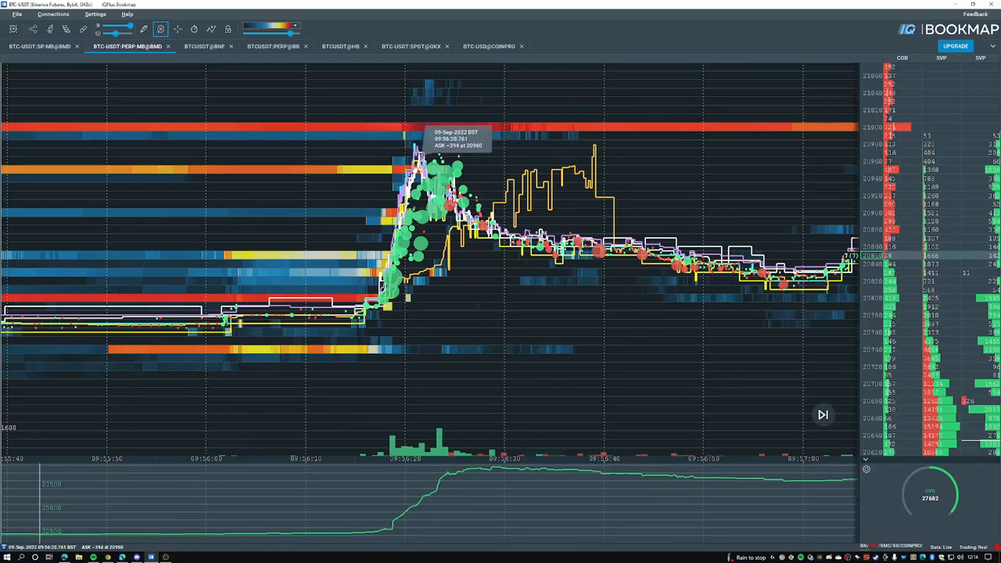
pyautogui.moveTo(579, 186)
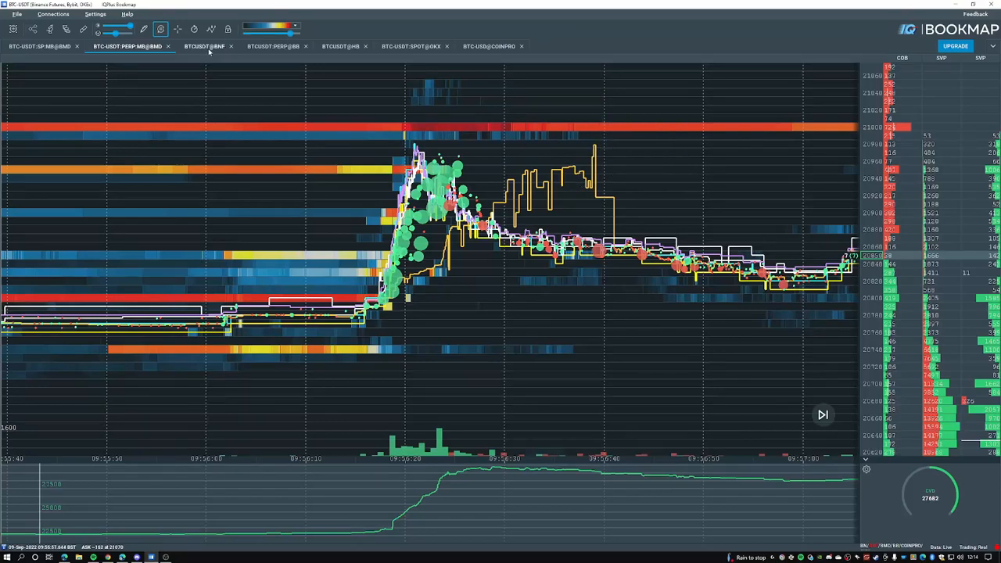
# Switch to the third instrument's BTCUSDT heatmap to examine its overlaid exchange lines.
pyautogui.click(204, 47)
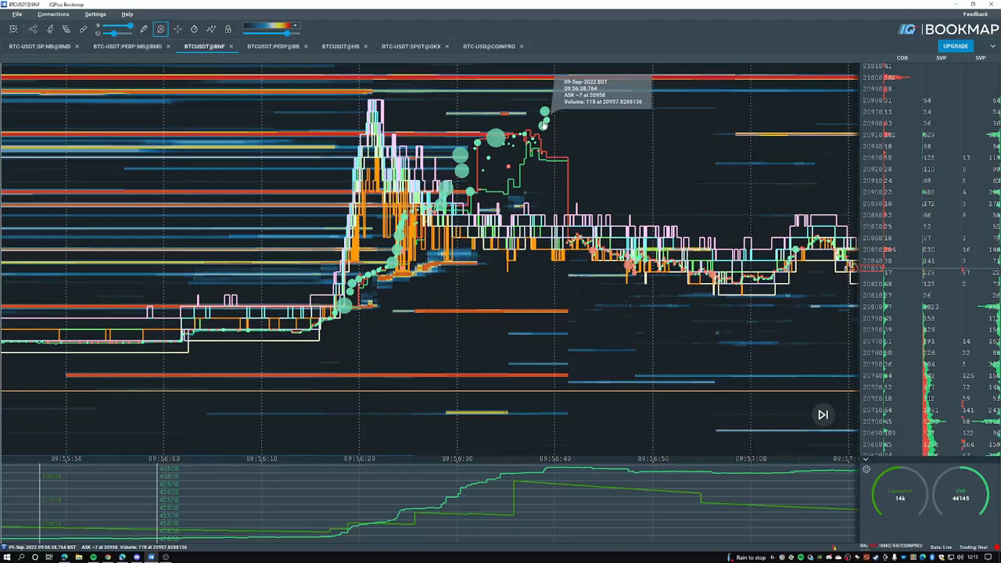
pyautogui.moveTo(674, 280)
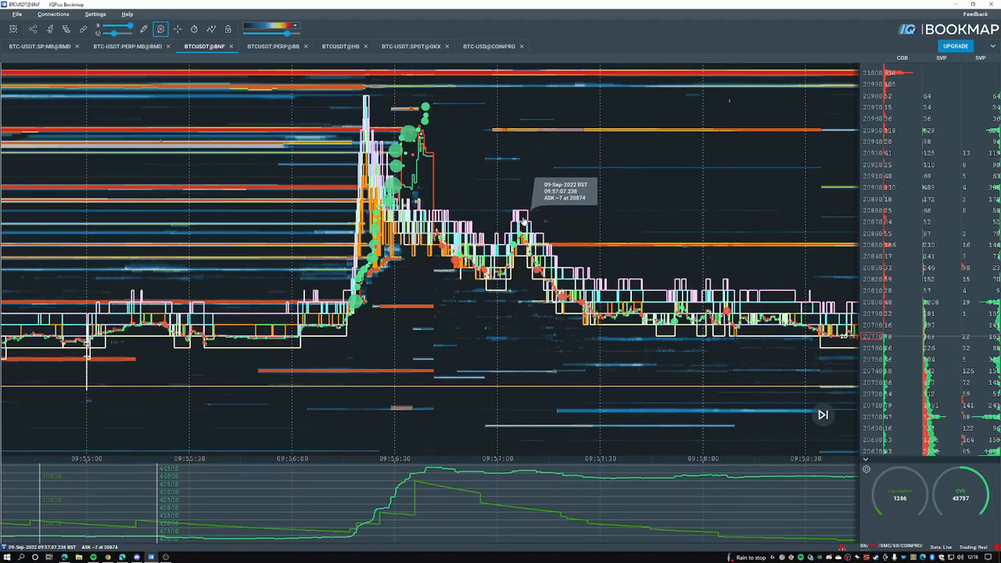
pyautogui.moveTo(491, 185)
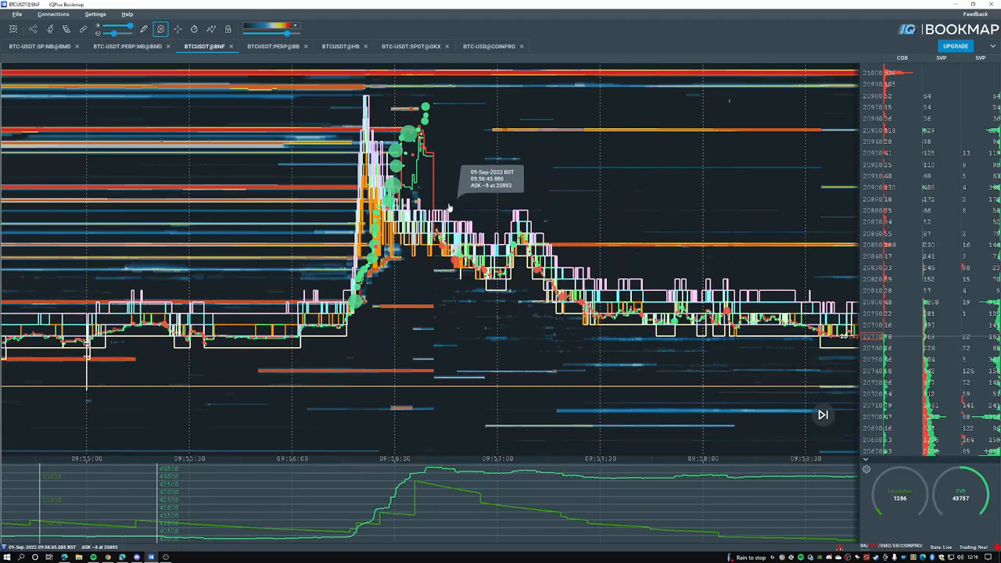
pyautogui.moveTo(450, 211)
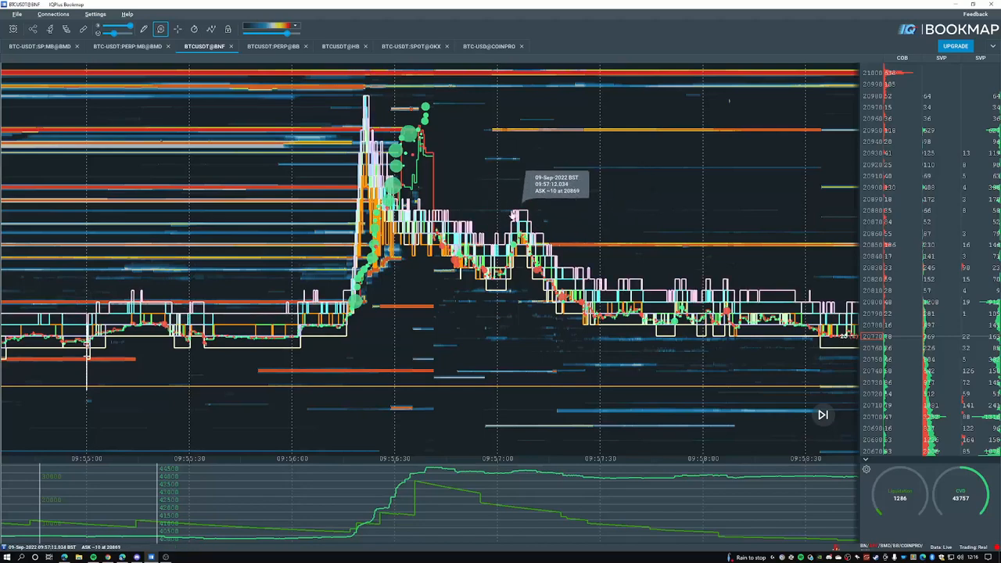
pyautogui.moveTo(529, 205)
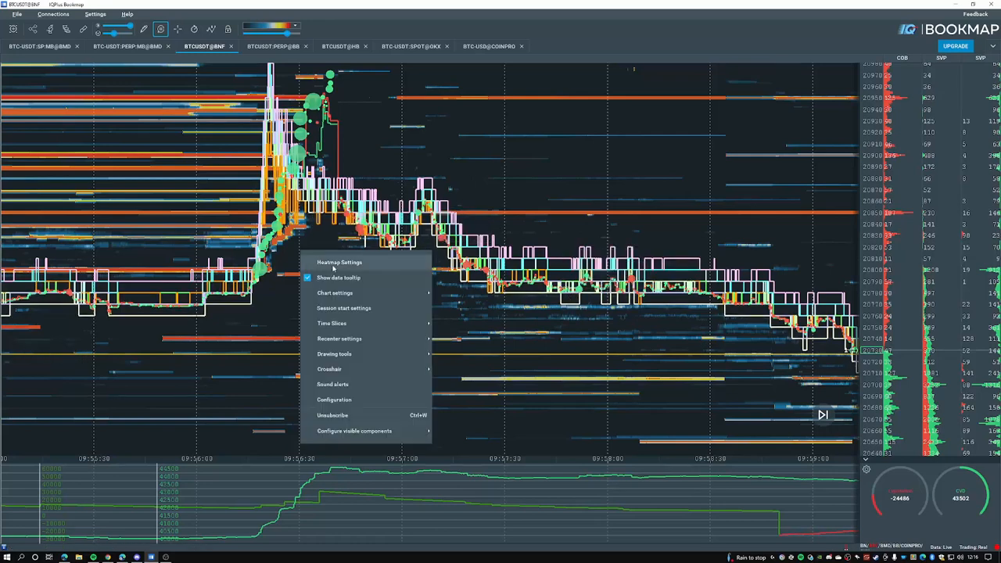
# In Configure addons, toggle two exchanges' BBO lines under Cross BBO for the BTCUSDT heatmap.
pyautogui.click(353, 431)
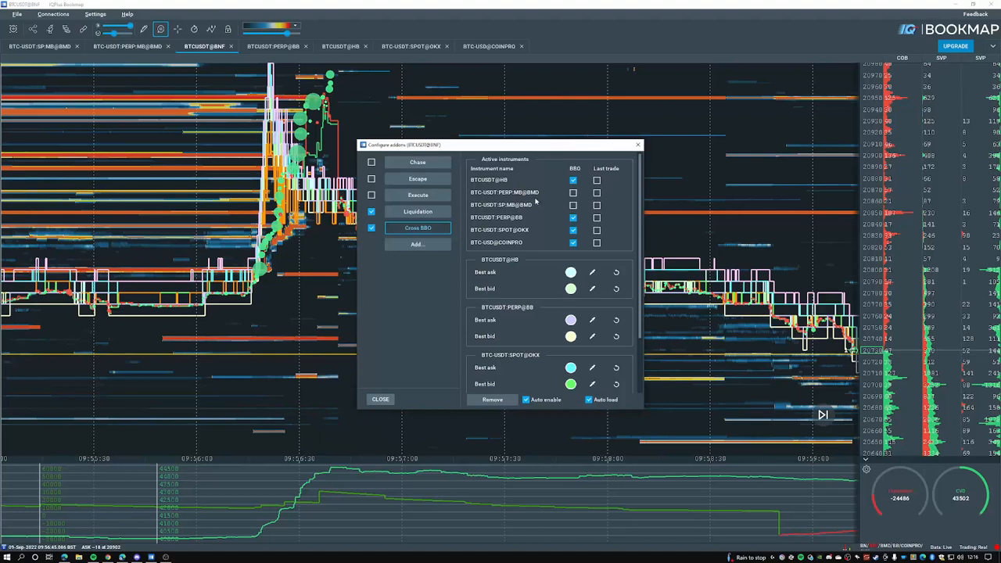
pyautogui.click(573, 180)
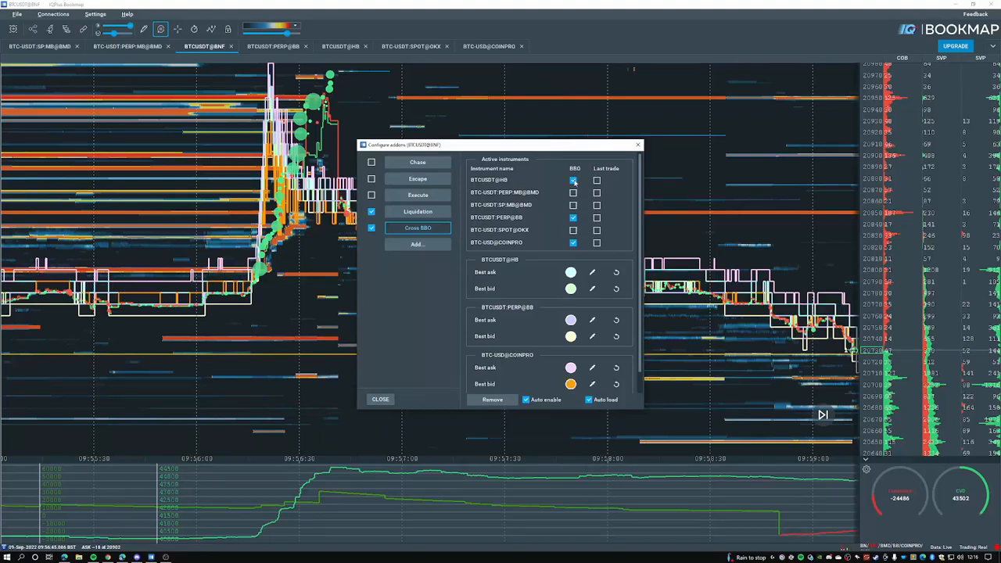
pyautogui.click(576, 180)
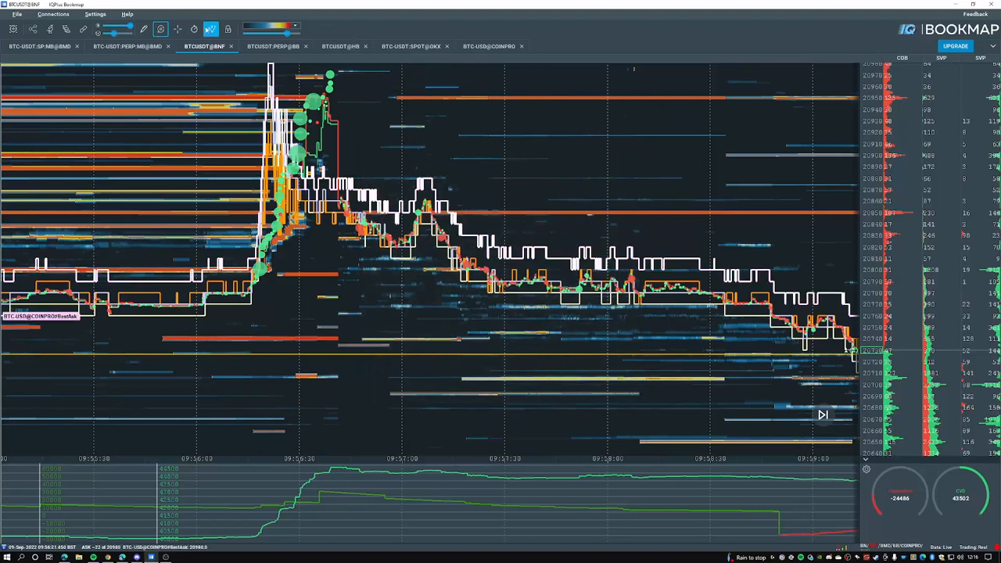
pyautogui.click(210, 28)
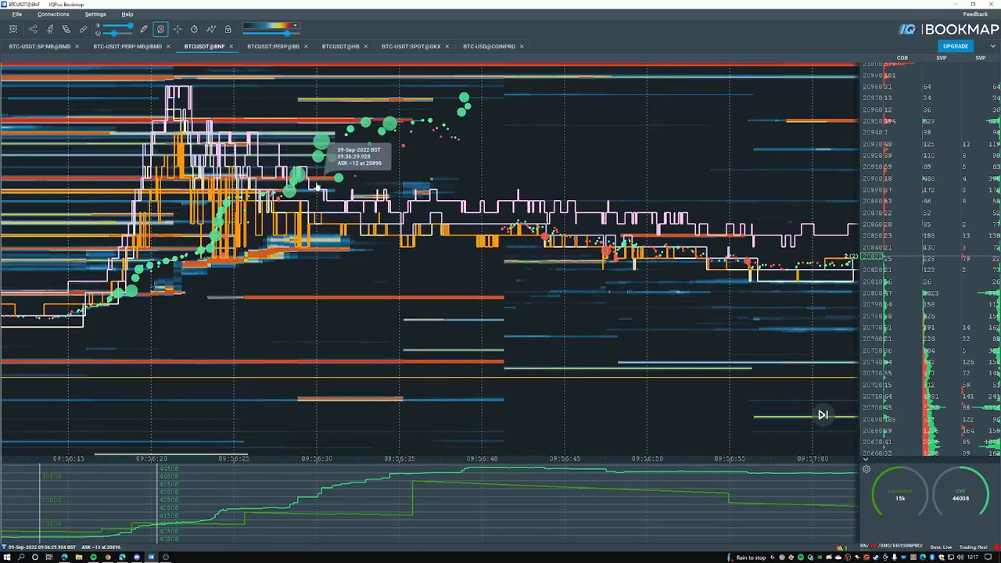
pyautogui.moveTo(316, 181)
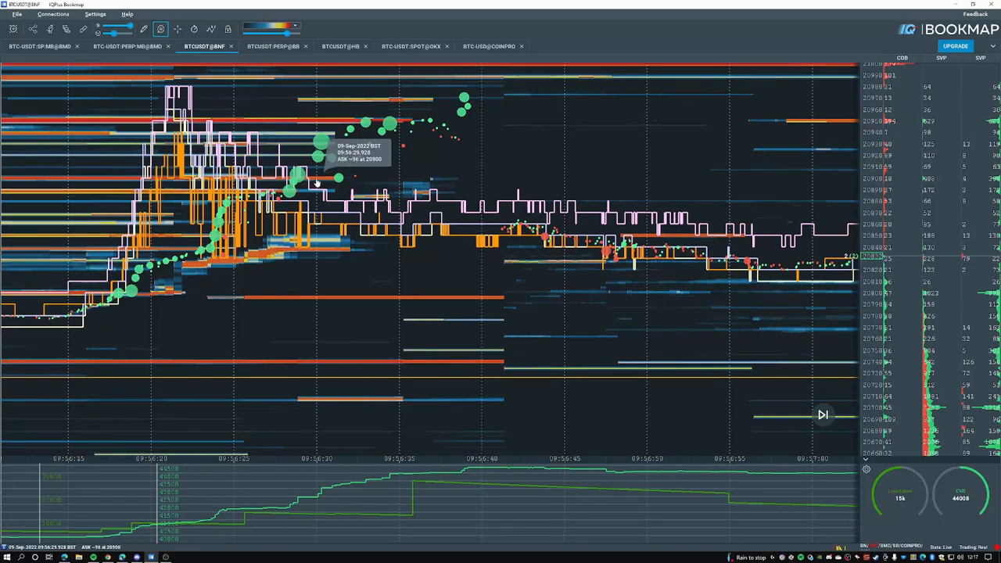
pyautogui.moveTo(378, 172)
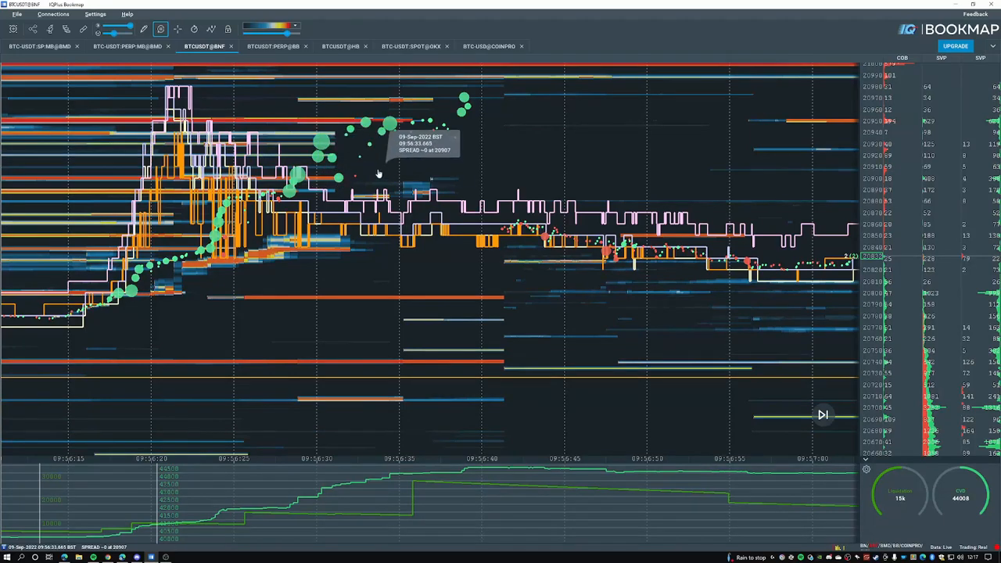
pyautogui.moveTo(341, 160)
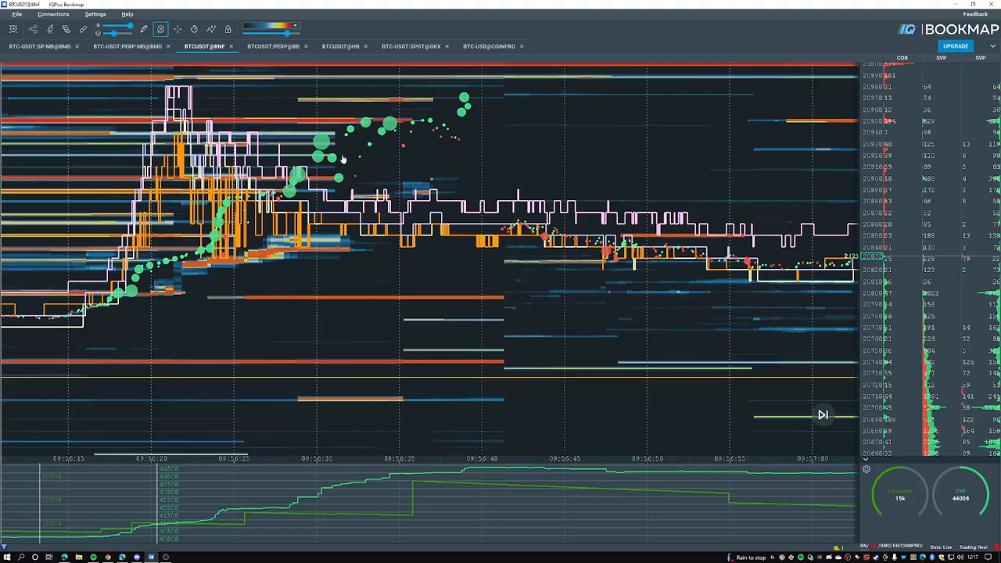
pyautogui.moveTo(397, 172)
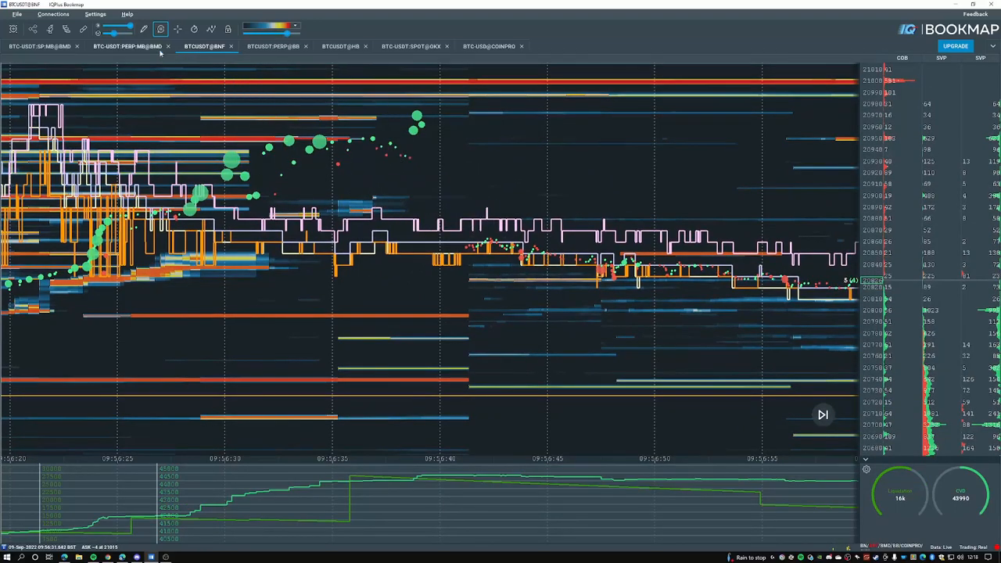
# Show the BTC-USDT-PERP@BMF heatmap and review its Cross BBO Last trade settings, then close them.
pyautogui.click(128, 46)
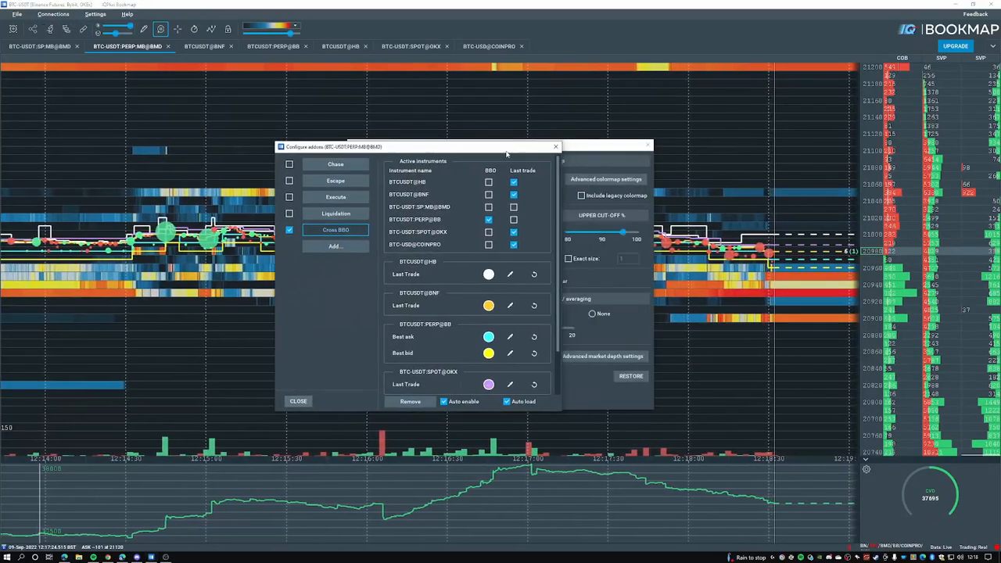
pyautogui.click(297, 401)
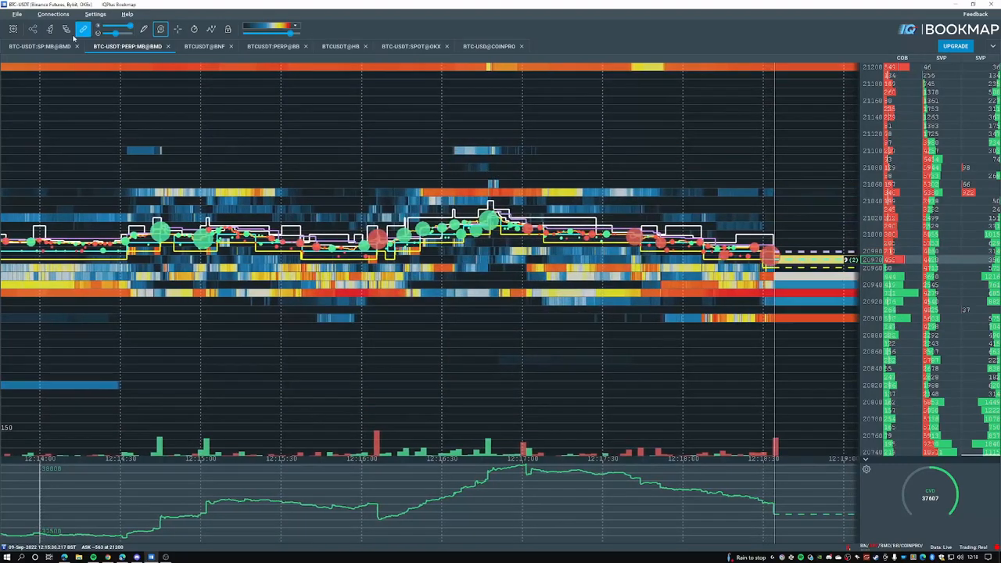
pyautogui.click(82, 28)
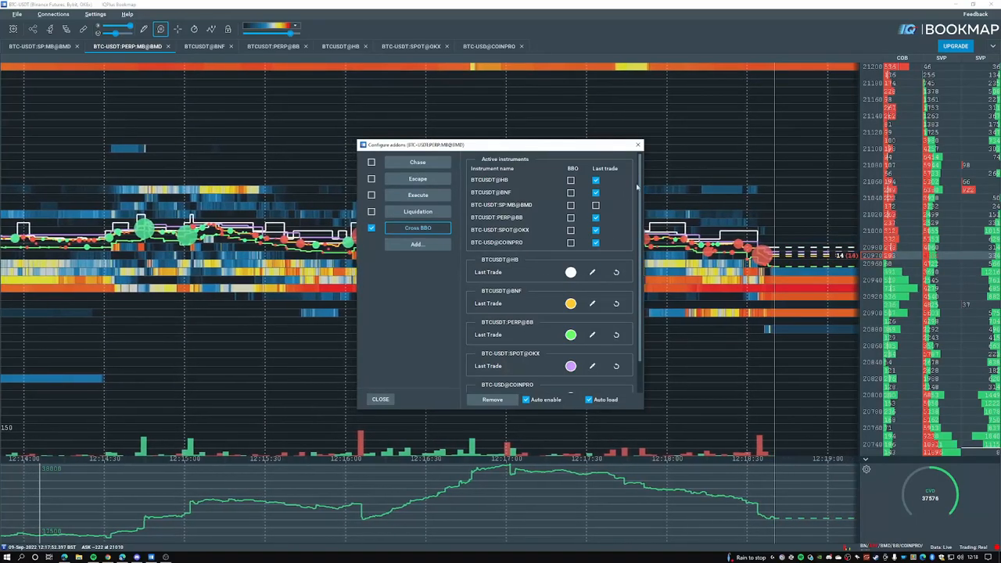
pyautogui.click(380, 399)
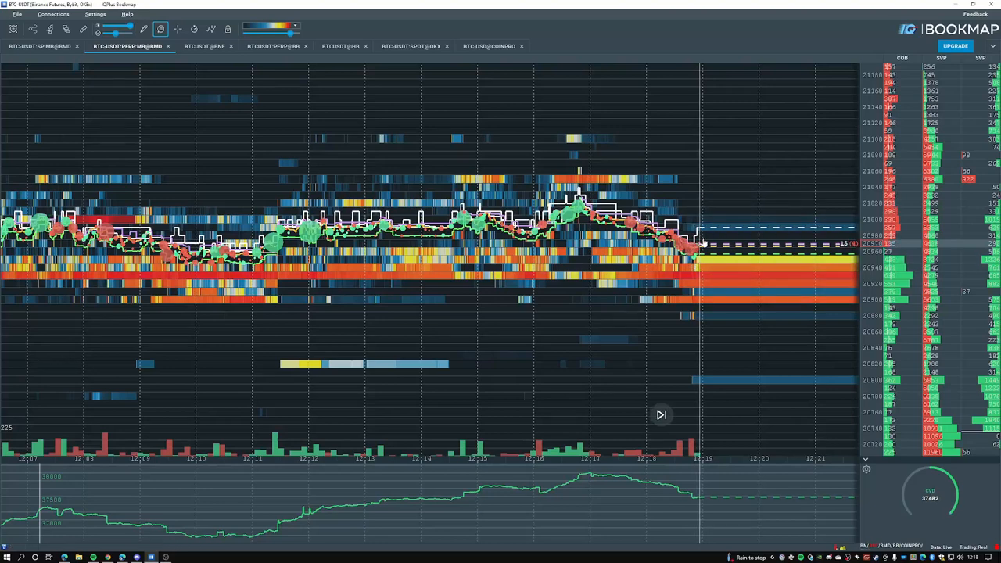
pyautogui.moveTo(607, 194)
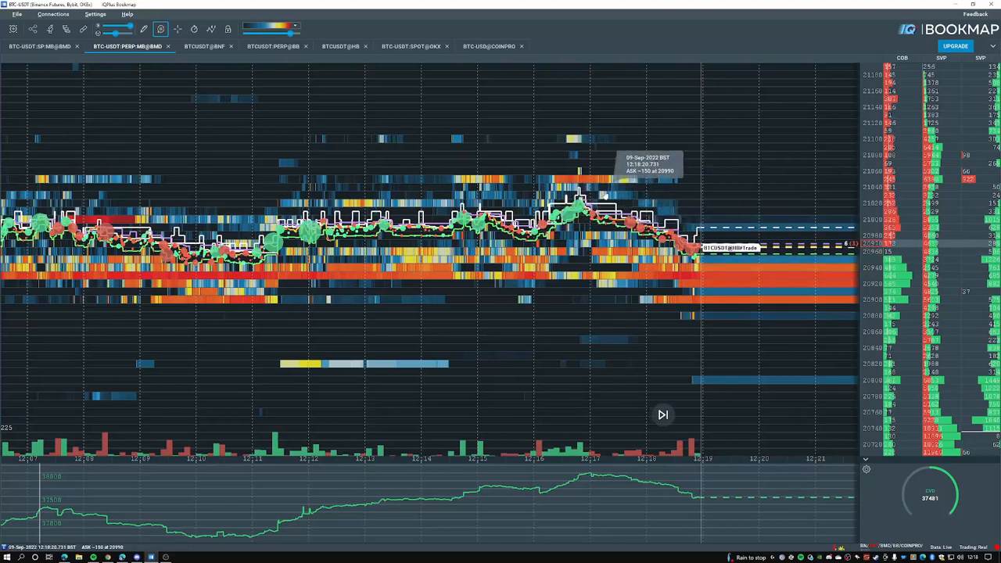
pyautogui.moveTo(532, 190)
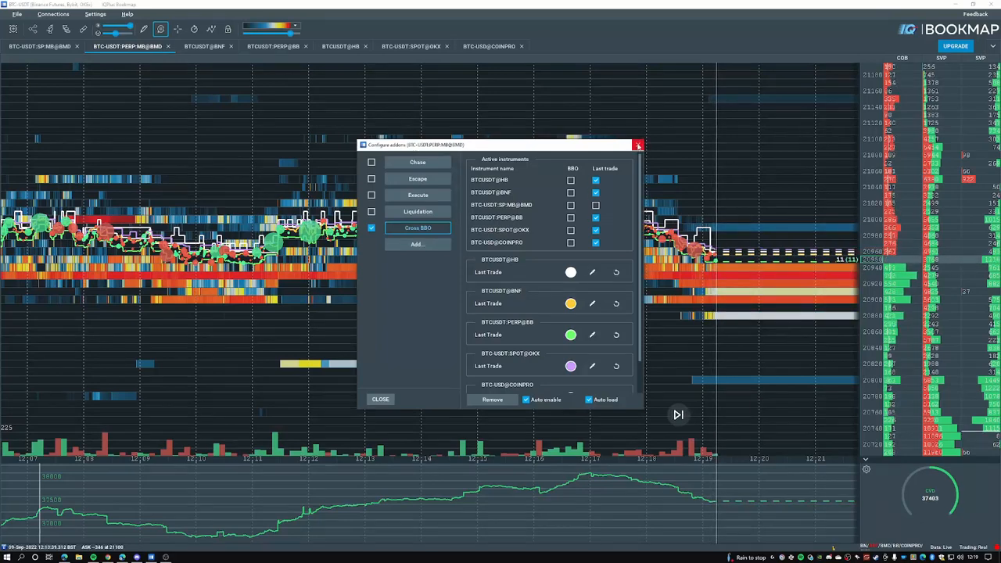
pyautogui.click(639, 144)
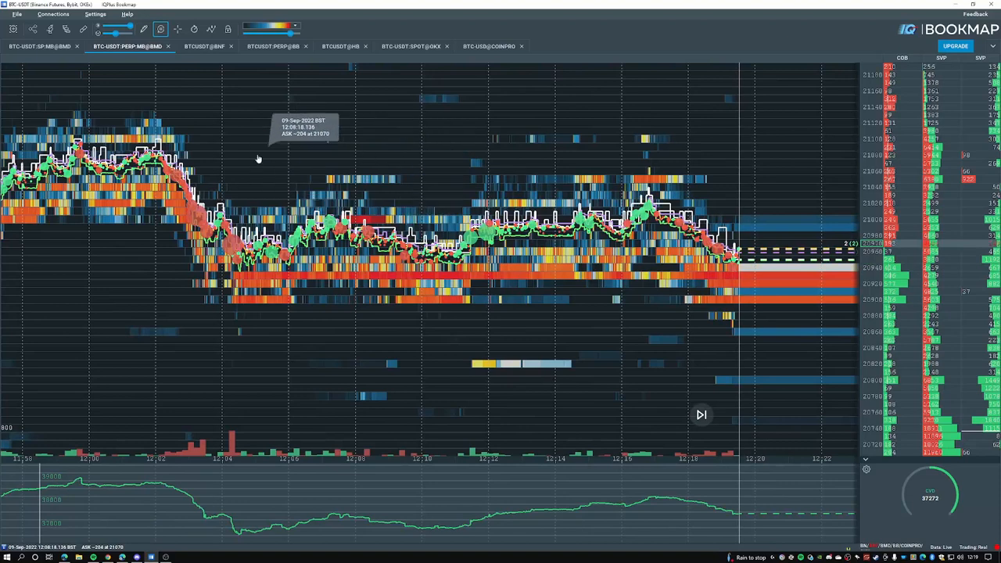
pyautogui.moveTo(382, 166)
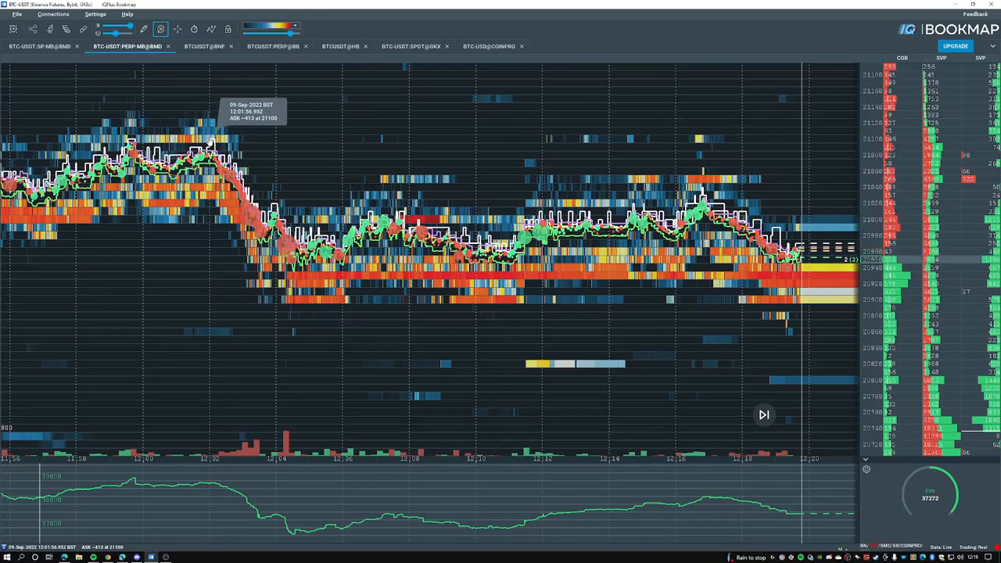
pyautogui.click(205, 47)
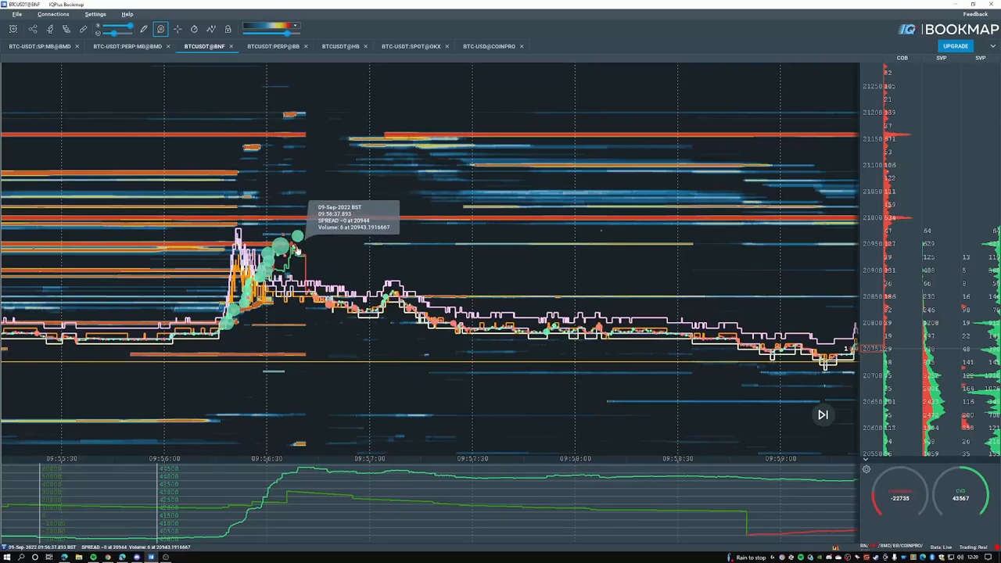
pyautogui.moveTo(309, 228)
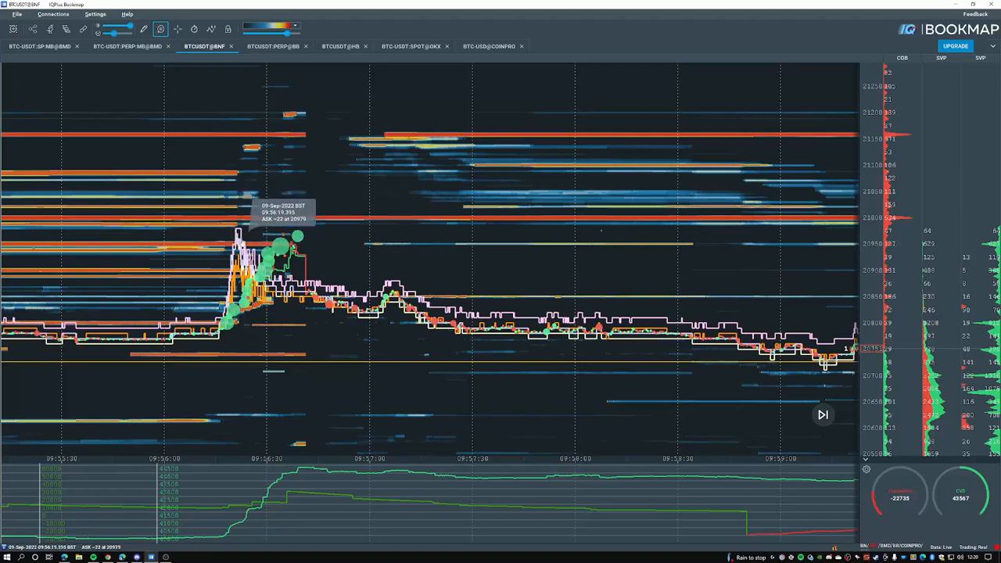
pyautogui.moveTo(252, 231)
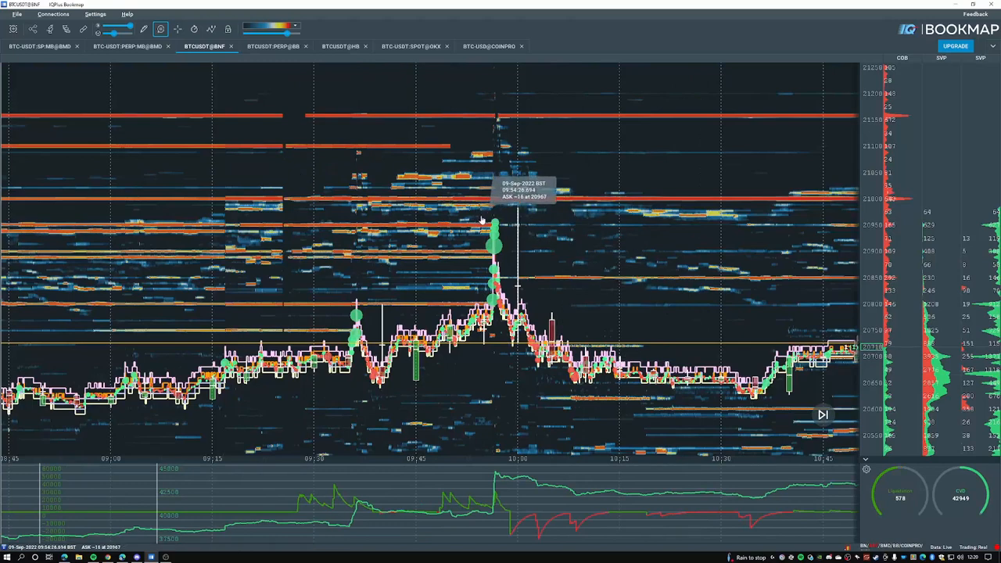
pyautogui.moveTo(482, 252)
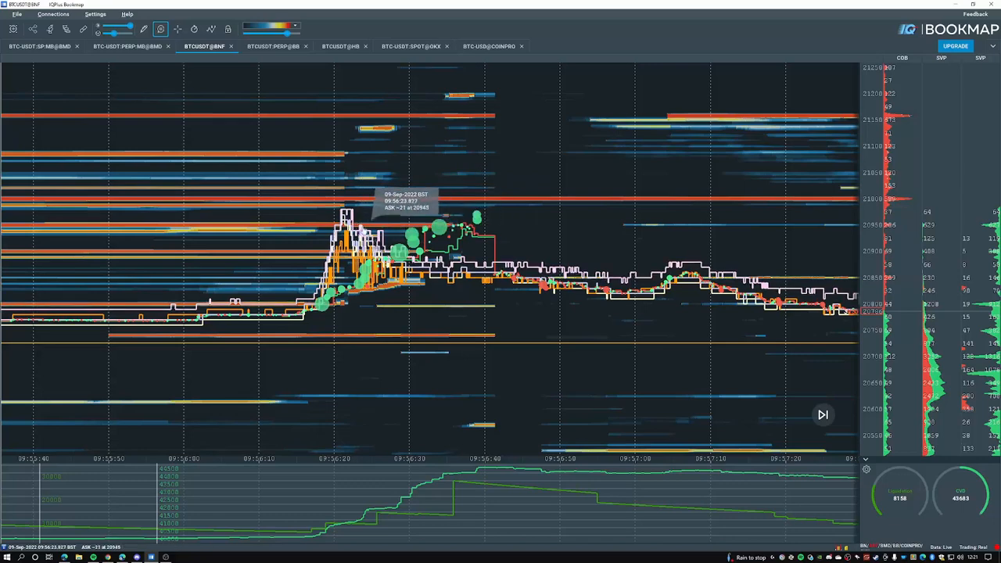
pyautogui.moveTo(508, 249)
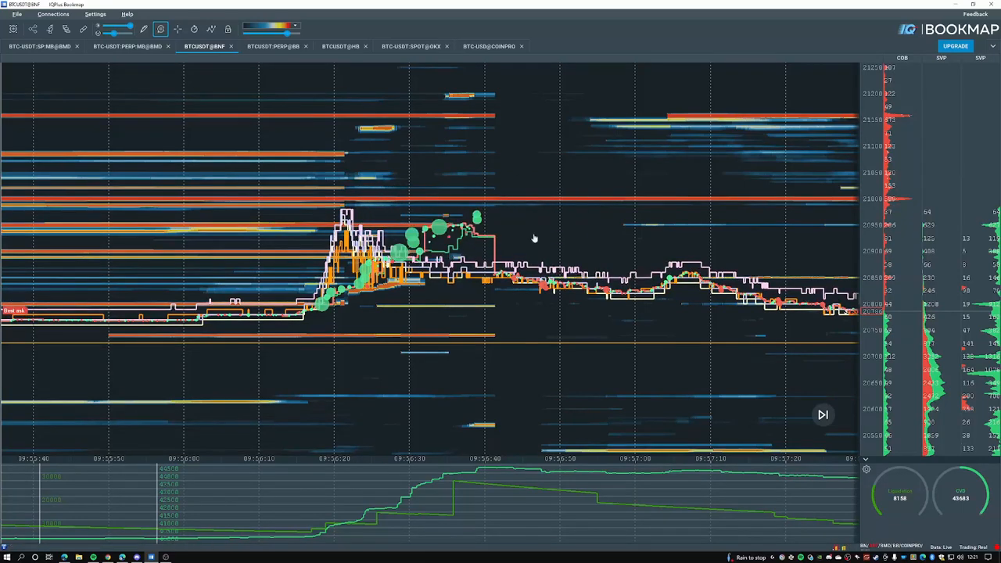
pyautogui.moveTo(485, 227)
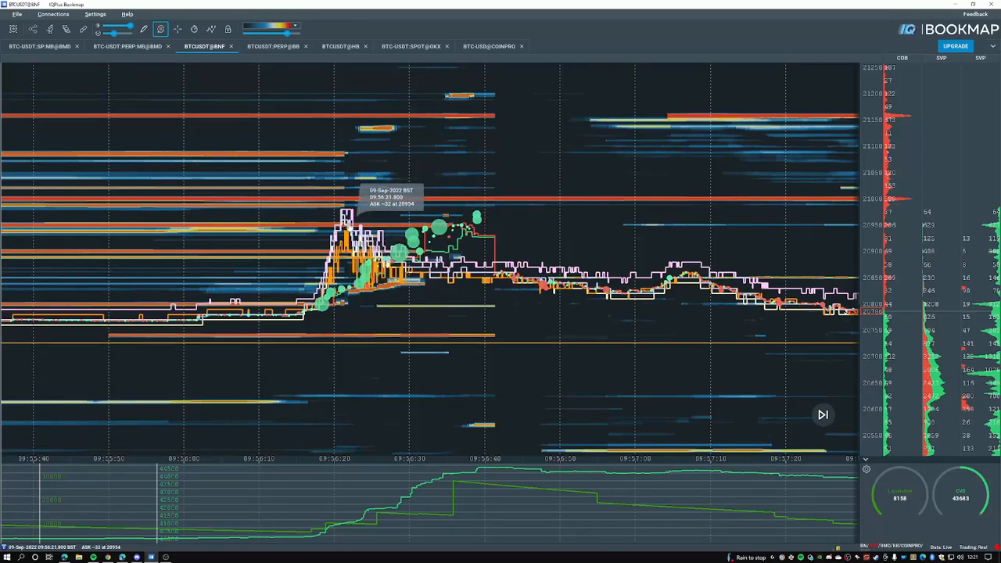
pyautogui.moveTo(435, 290)
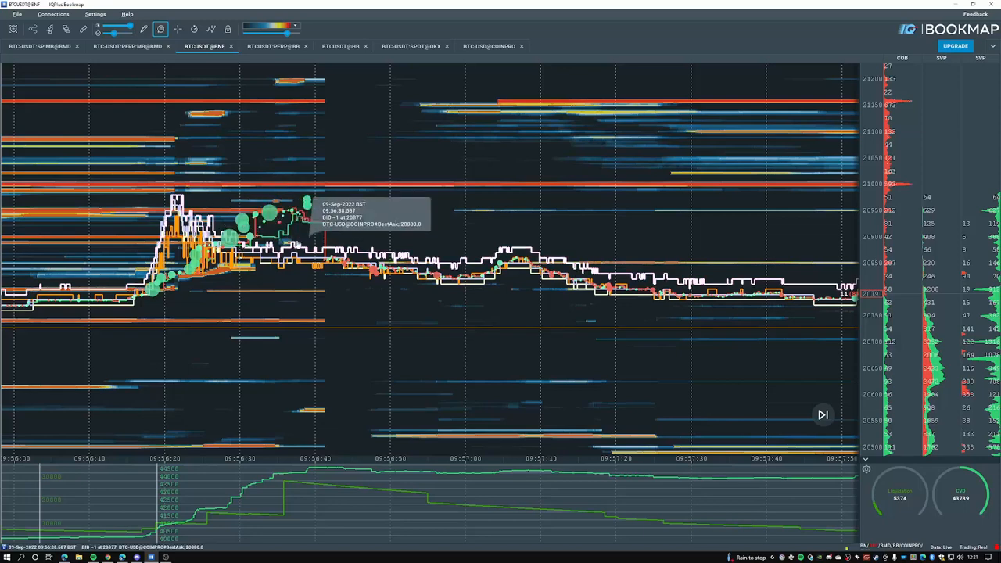
pyautogui.moveTo(295, 209)
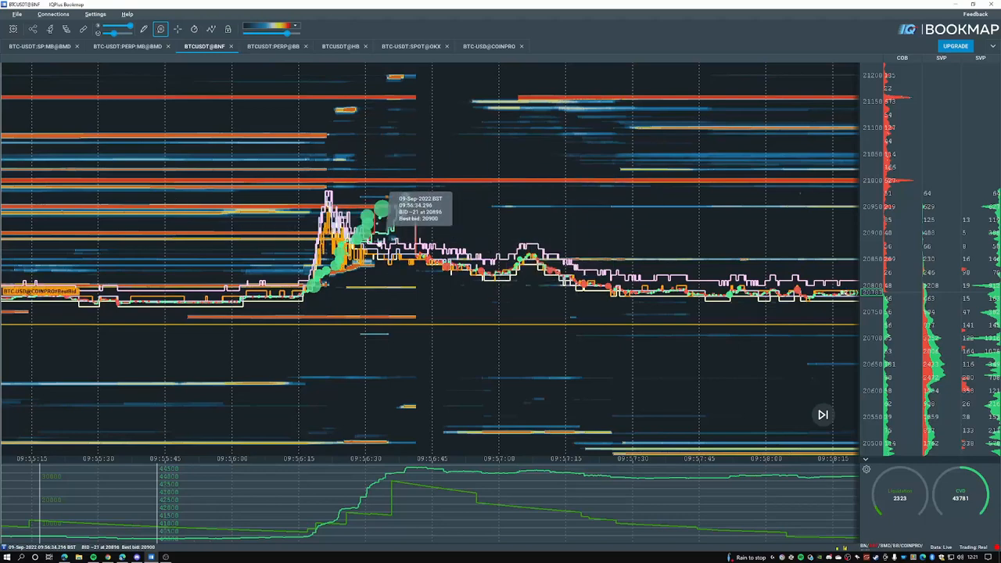
pyautogui.moveTo(429, 195)
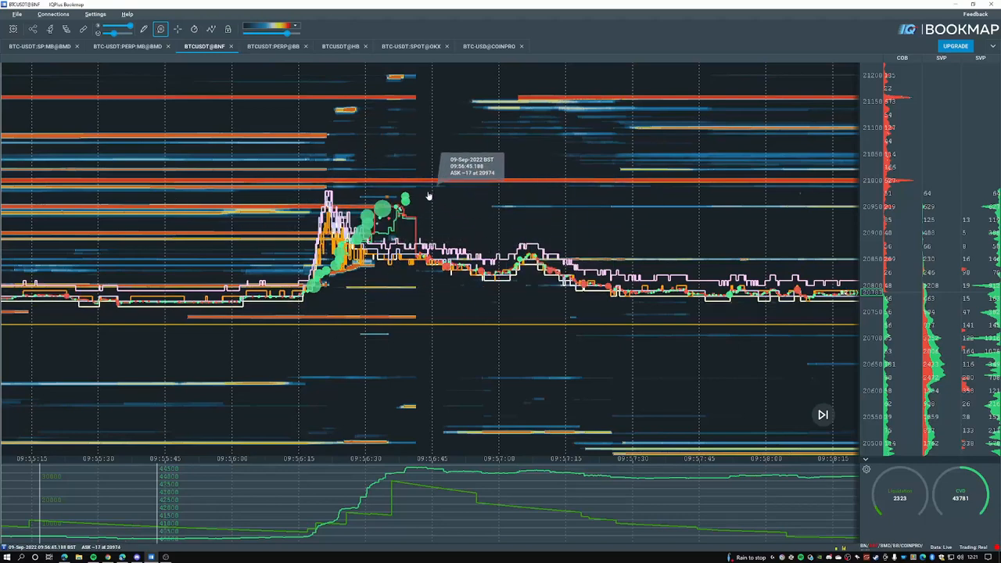